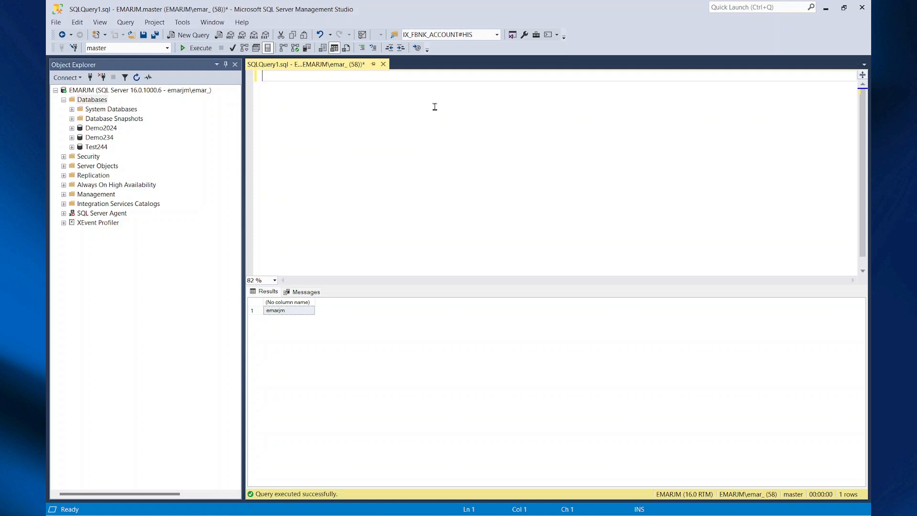
{"action": "mouse_move", "coordinate": [110, 121]}
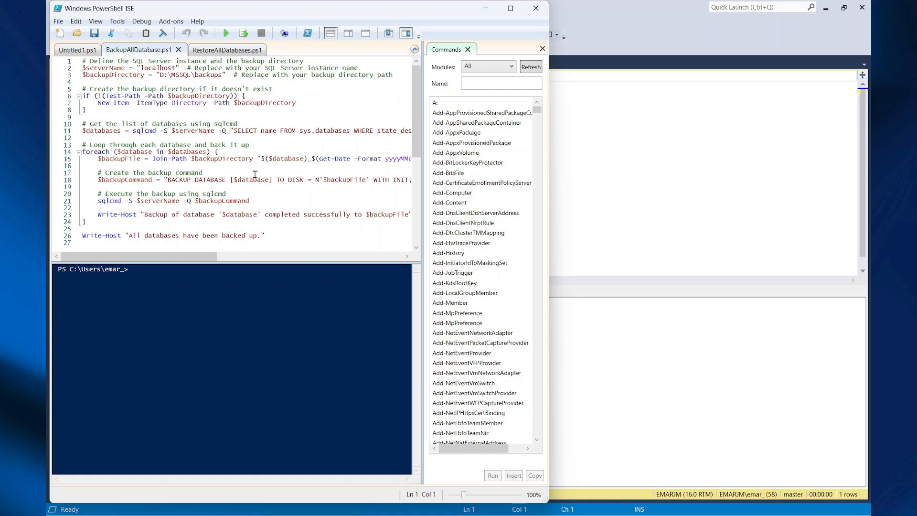
- Switch to RestoreAllDatabases.ps1 and review its loop over the .bak files
{"action": "left_click", "coordinate": [217, 49]}
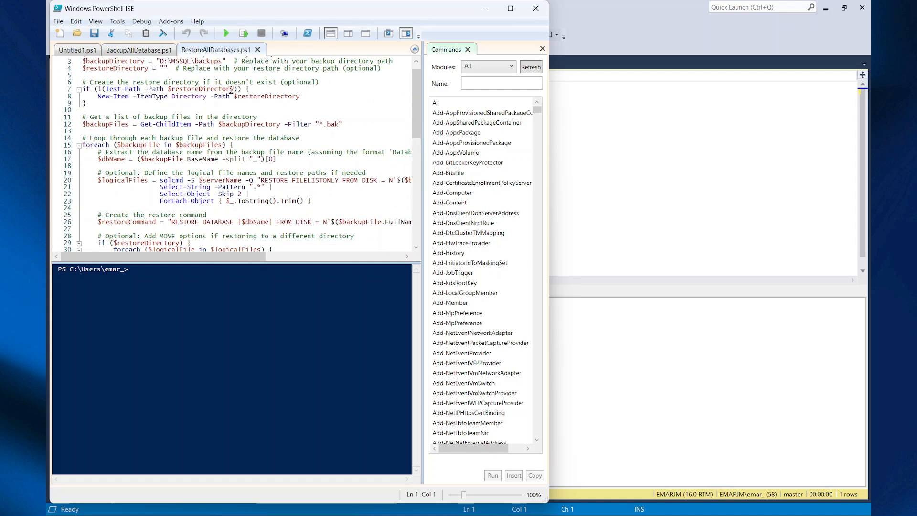
{"action": "scroll", "scroll_direction": "down", "scroll_amount": 3}
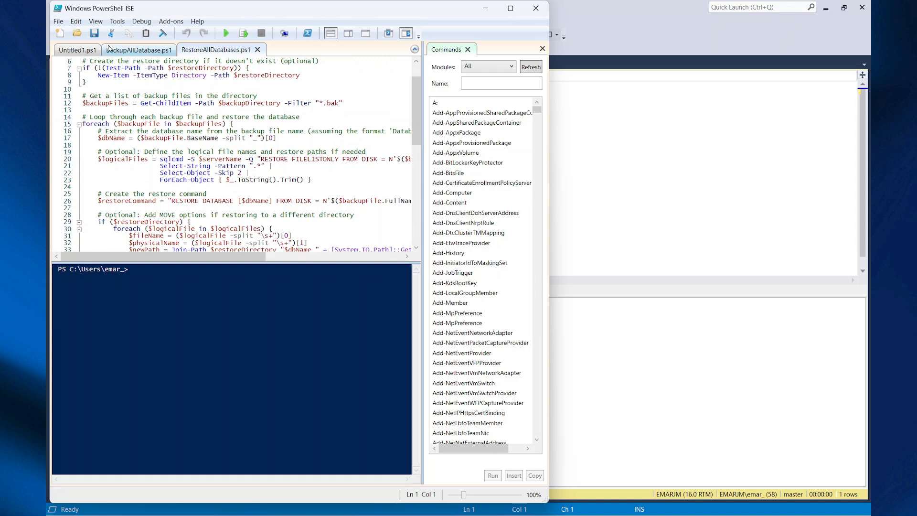
{"action": "left_click", "coordinate": [278, 503]}
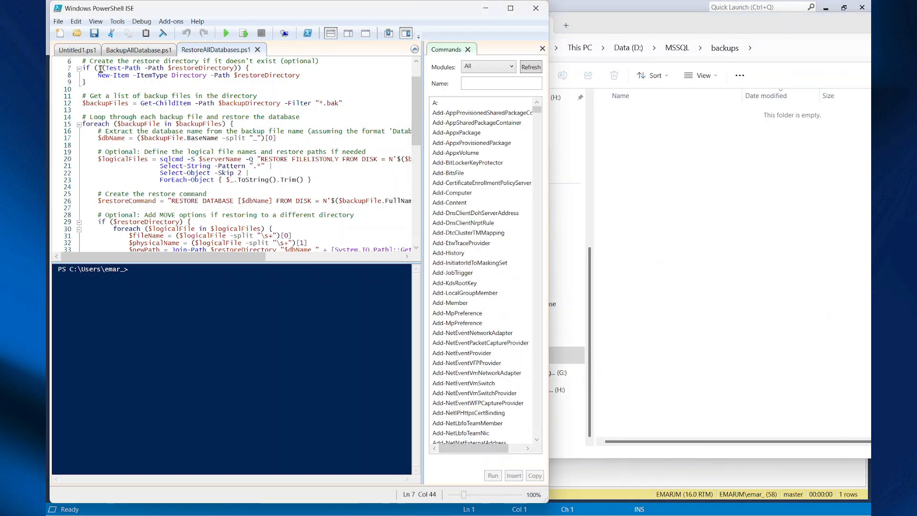
- Bring the D:\MSSQL\backups folder forward to check the four generated .bak files
{"action": "left_click", "coordinate": [139, 48]}
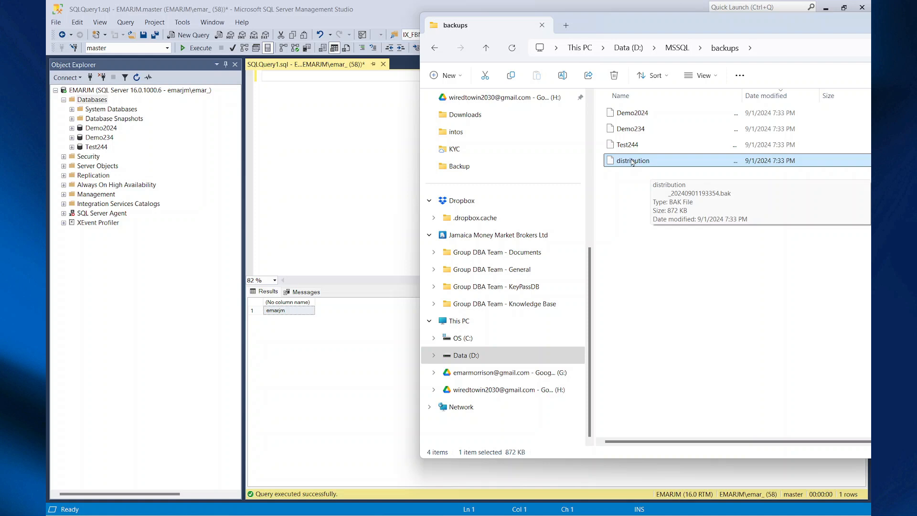
- Delete the Demo2024, Demo234 and Test244 user databases from Object Explorer
{"action": "right_click", "coordinate": [100, 127]}
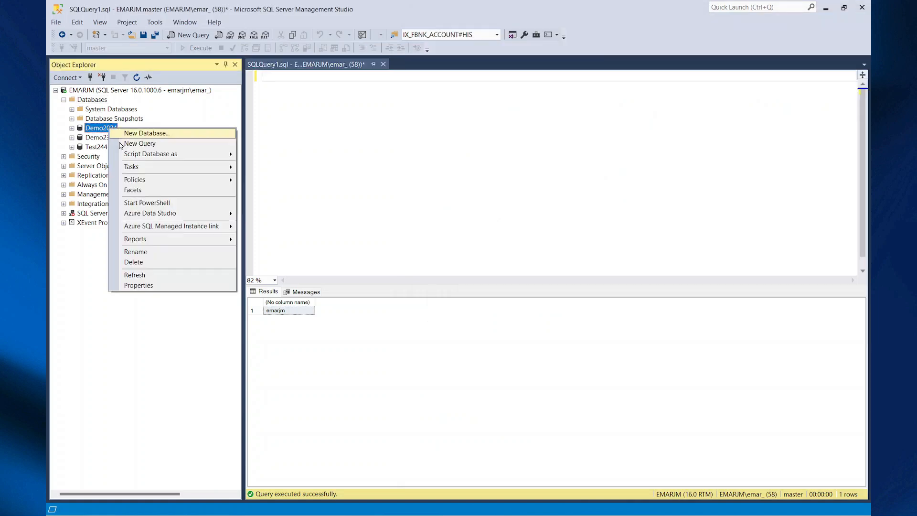
{"action": "left_click", "coordinate": [134, 261]}
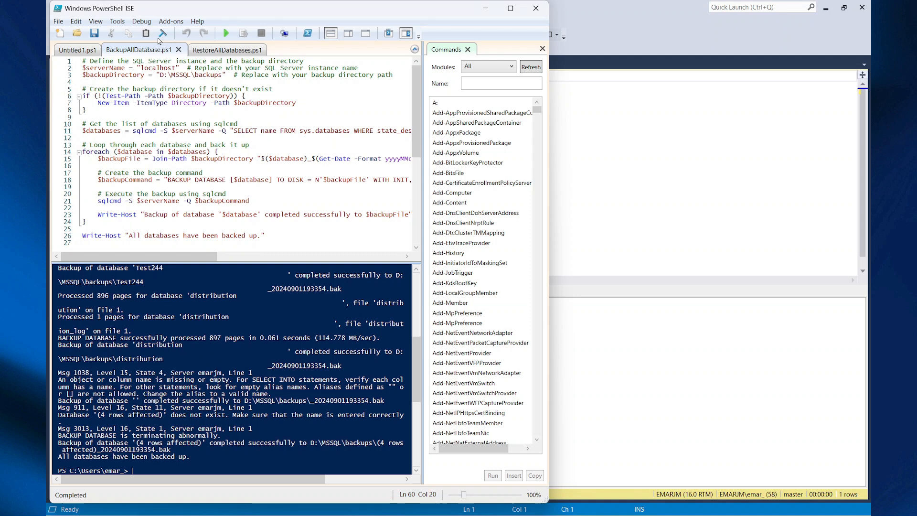
{"action": "left_click", "coordinate": [217, 50]}
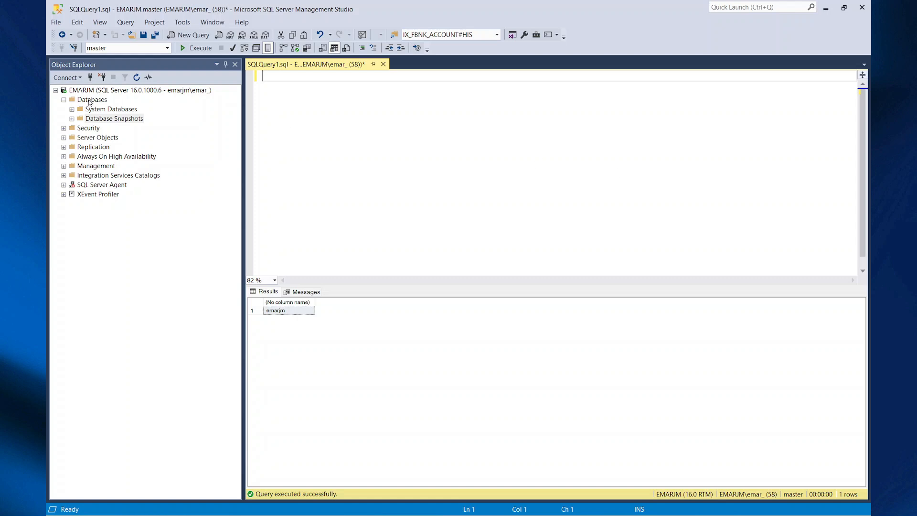
- Refresh Databases to show the restored databases and inspect distribution under System Databases
{"action": "left_click", "coordinate": [92, 99]}
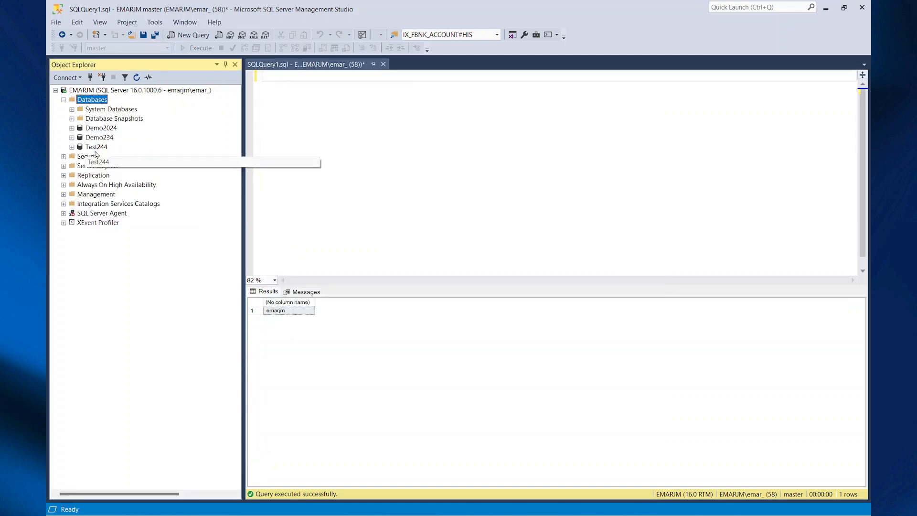
{"action": "mouse_move", "coordinate": [99, 136]}
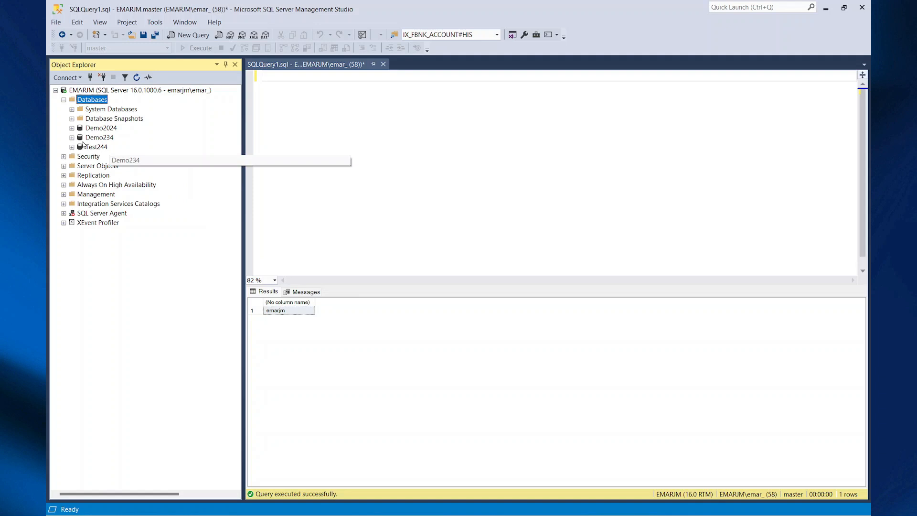
{"action": "left_click", "coordinate": [64, 109]}
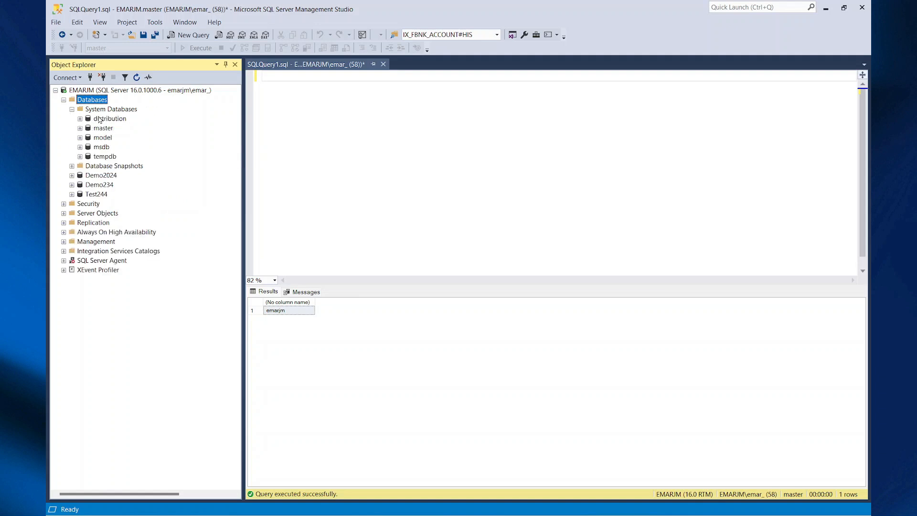
{"action": "left_click", "coordinate": [81, 118]}
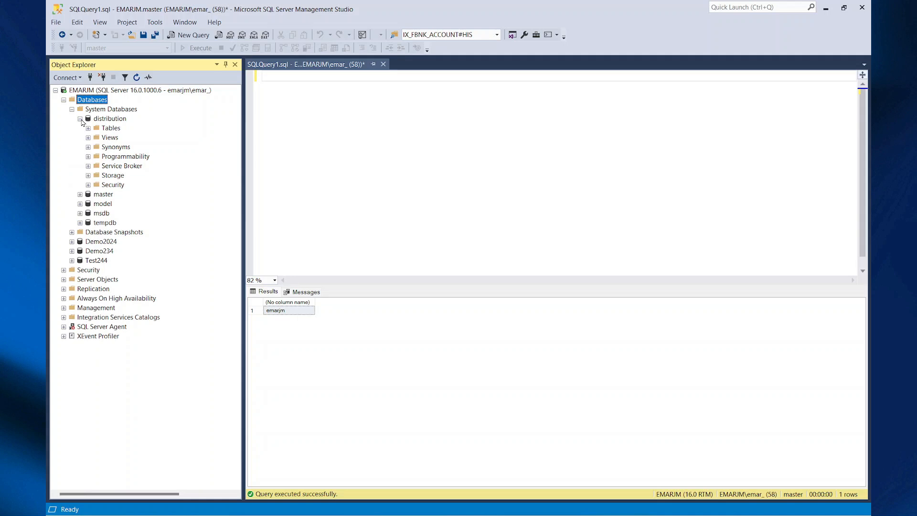
{"action": "left_click", "coordinate": [80, 119]}
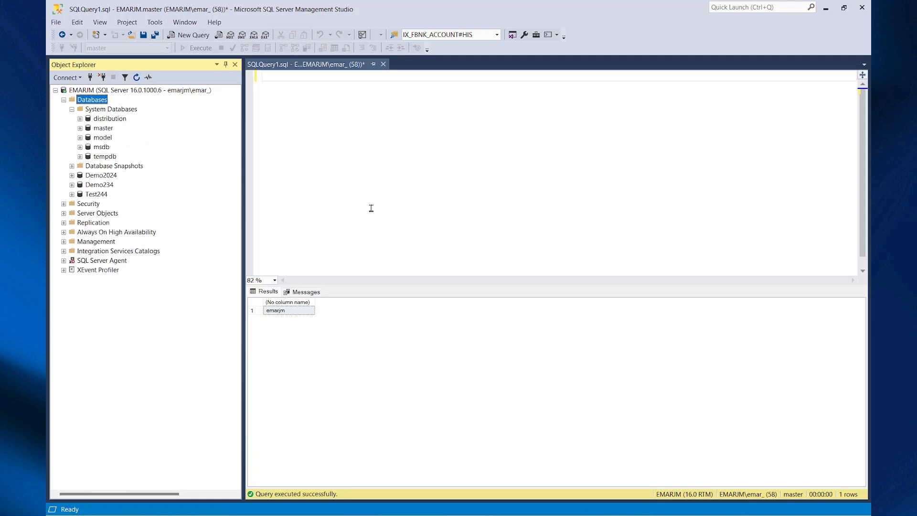